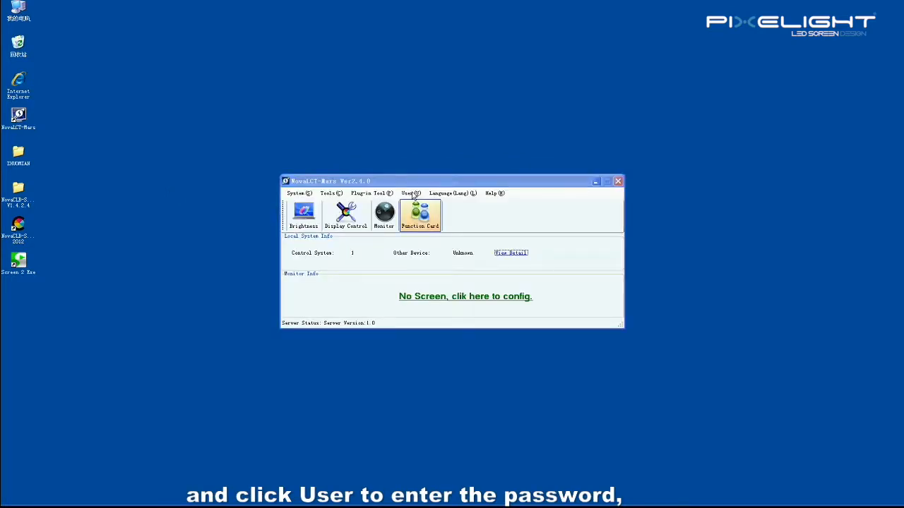
# Step: Log in as Advanced User in NovaLCT-Mars to unlock configuration and calibration
pyautogui.click(410, 192)
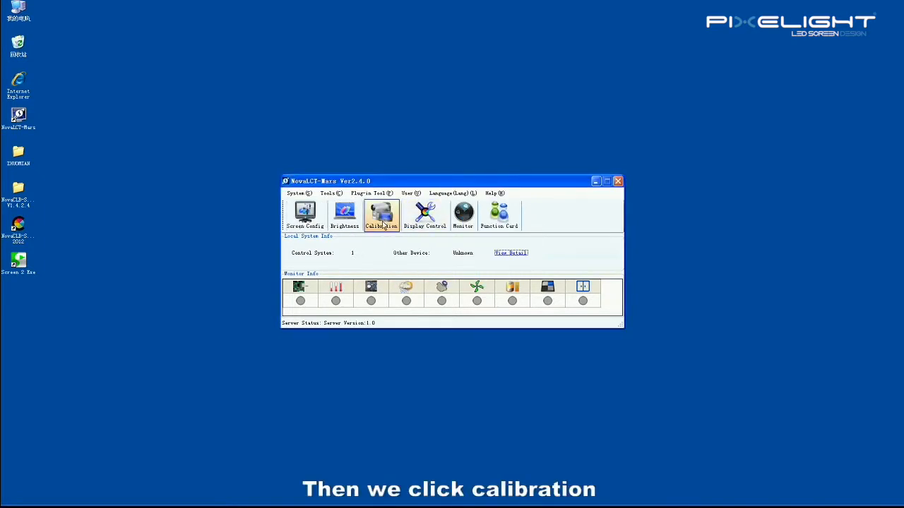
# Step: Launch Screen Calibration from the NovaLCT-Mars toolbar so it listens for NovaCLB
pyautogui.click(381, 215)
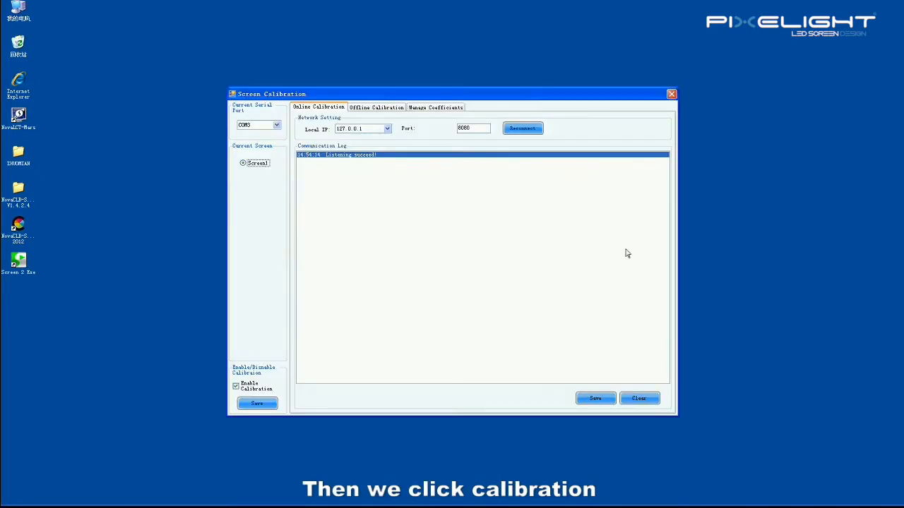
pyautogui.moveTo(677, 259)
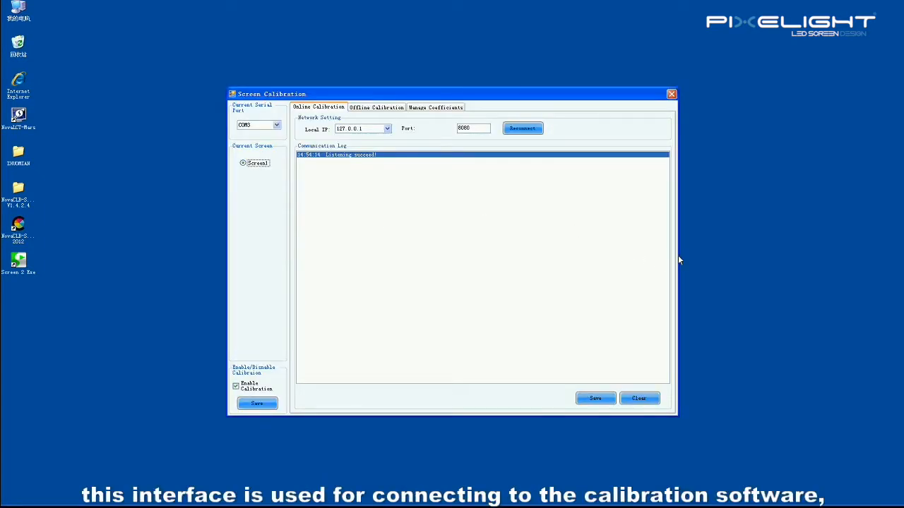
pyautogui.moveTo(553, 233)
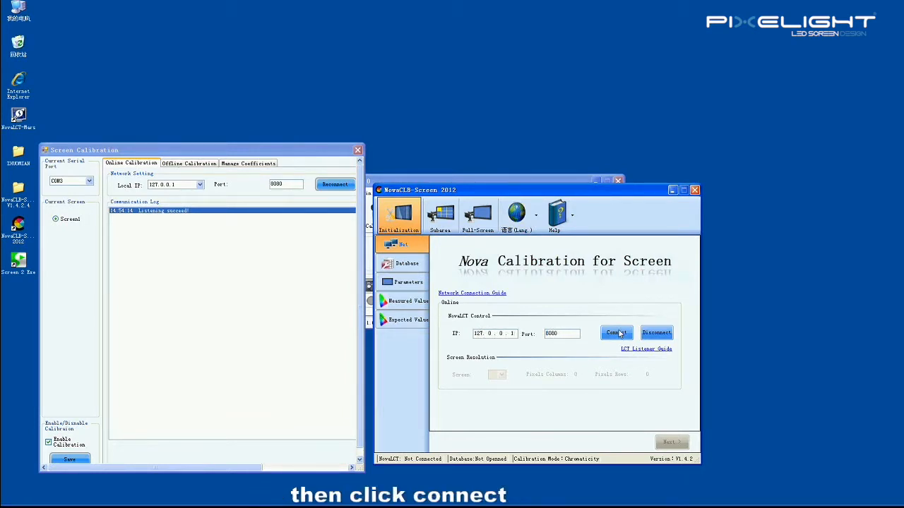
# Step: Connect NovaCLB-Screen 2012 to NovaLCT and proceed to the database step
pyautogui.click(616, 333)
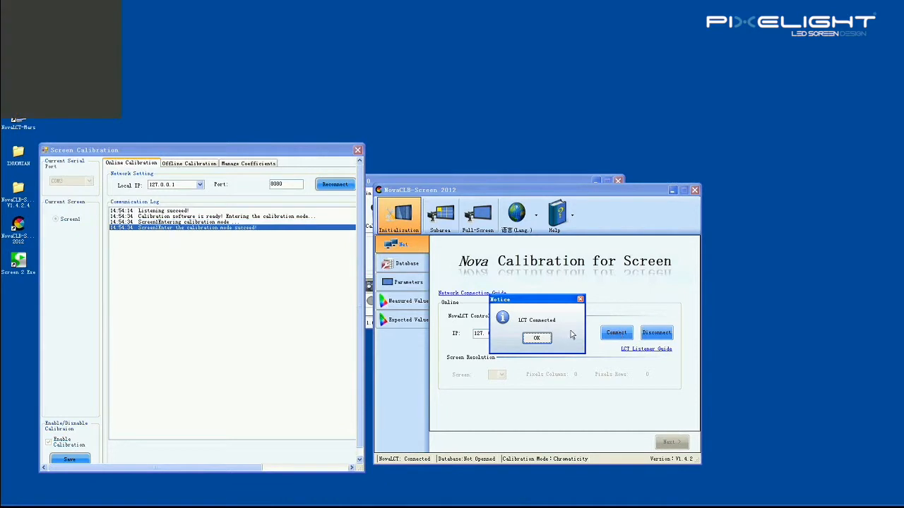
pyautogui.click(536, 338)
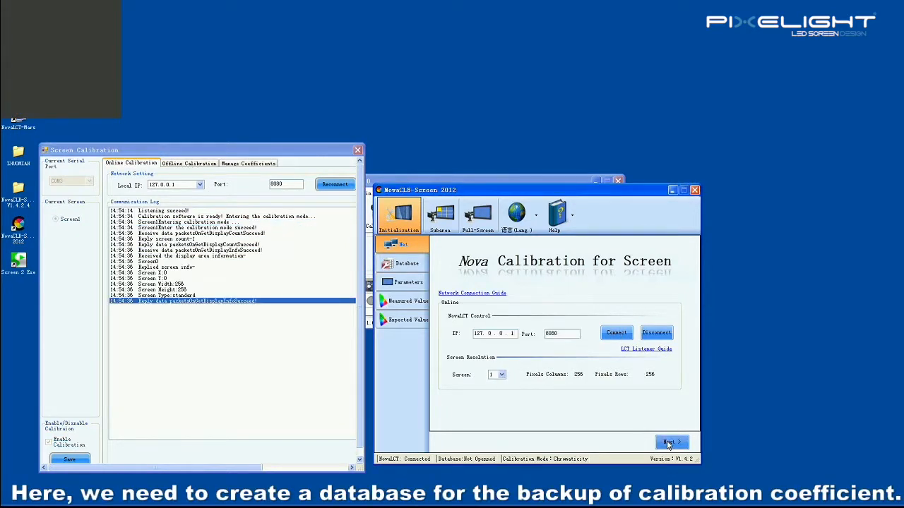
pyautogui.click(670, 442)
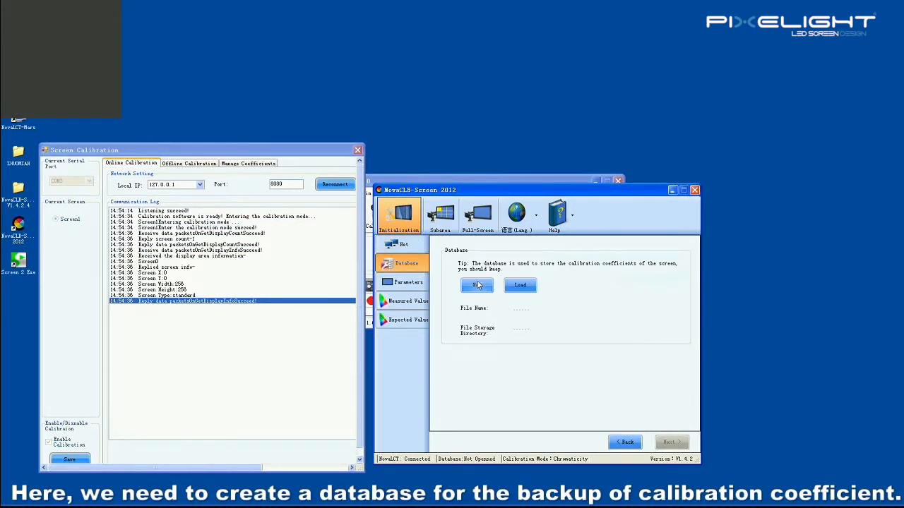
# Step: Create and save a new calibration database file for the coefficients
pyautogui.click(477, 285)
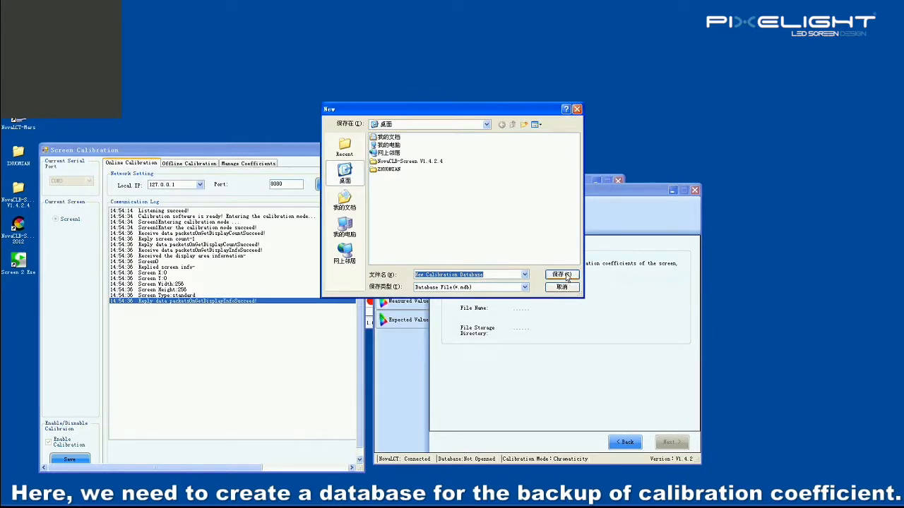
pyautogui.click(560, 274)
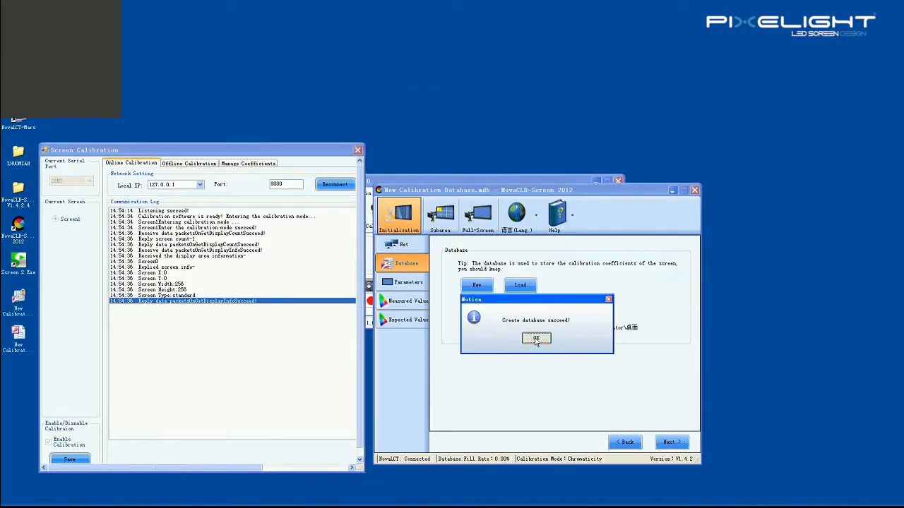
pyautogui.click(537, 339)
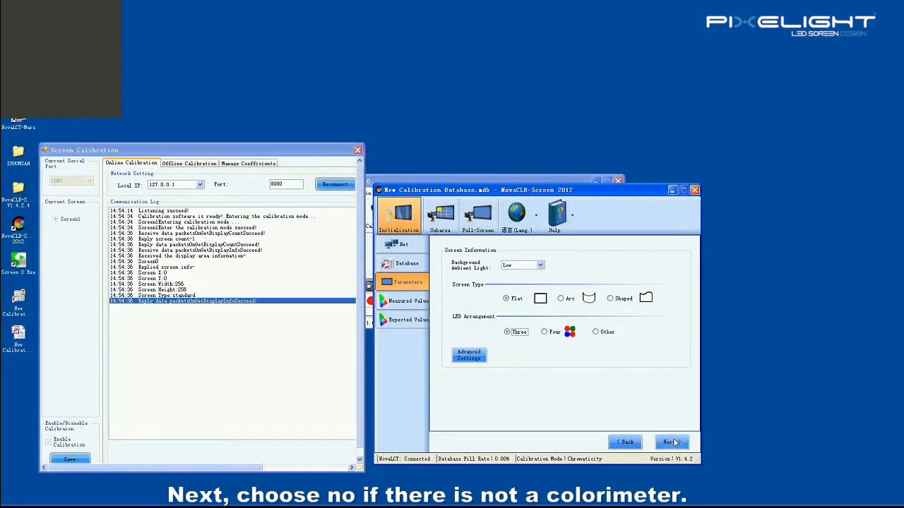
# Step: Accept the screen information and answer No to having a colorimeter
pyautogui.click(669, 442)
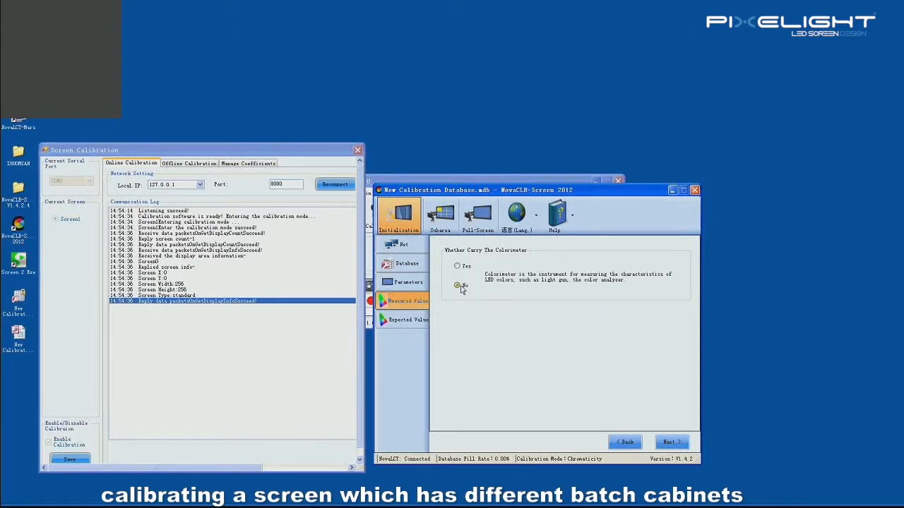
pyautogui.click(671, 441)
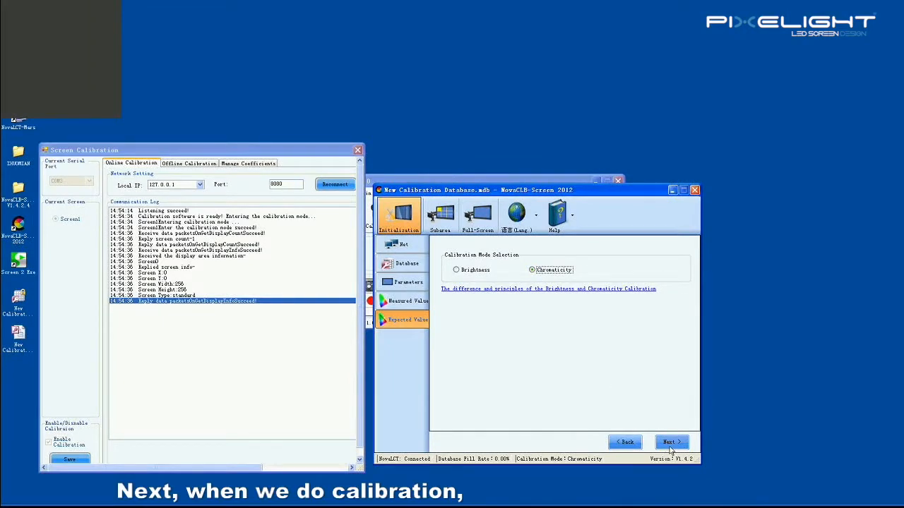
# Step: Keep Chromaticity mode and reach the Expected Values page at 94% brightness
pyautogui.click(671, 441)
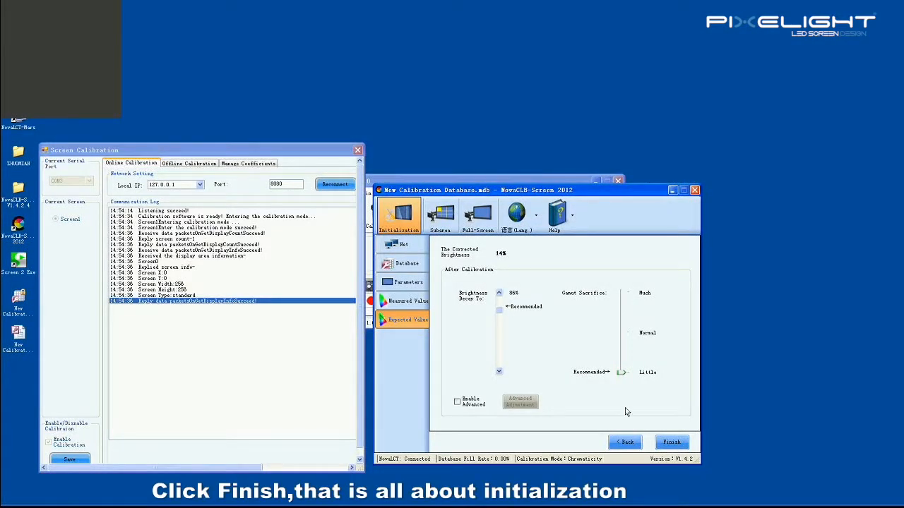
# Step: Finish initialization and generate a four-partition subarea topology of the screen
pyautogui.click(669, 440)
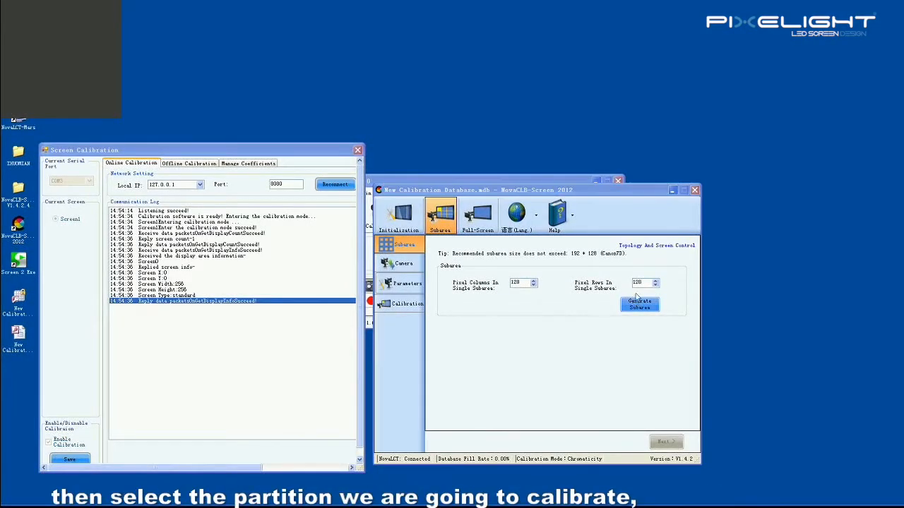
pyautogui.click(638, 303)
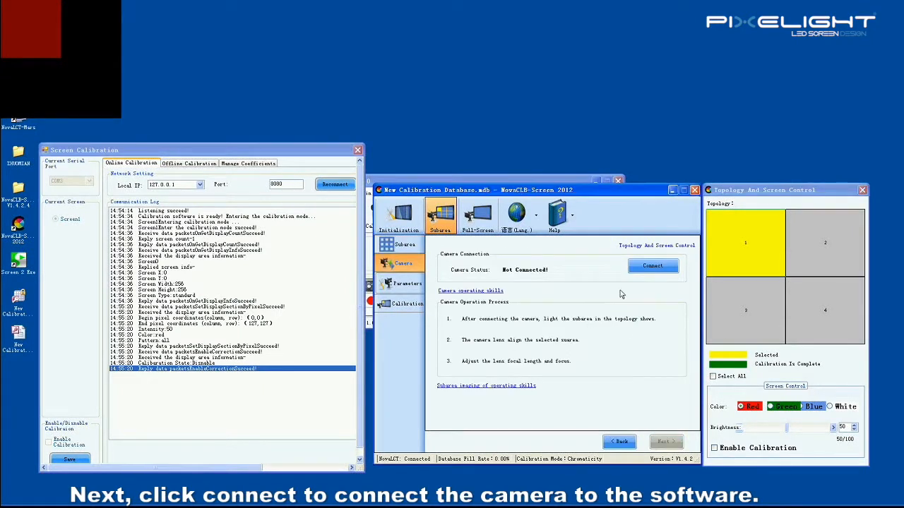
# Step: Connect the camera and reach its parameter settings
pyautogui.click(651, 265)
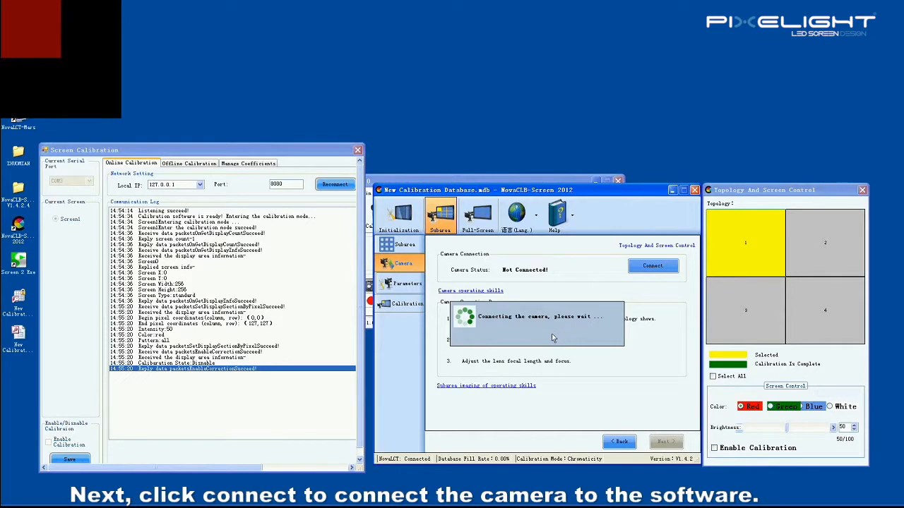
pyautogui.click(664, 441)
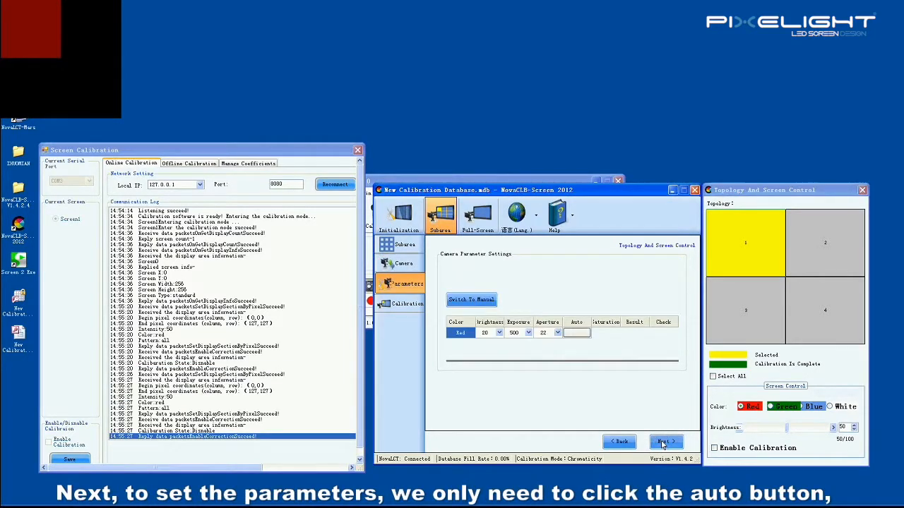
# Step: Auto-adjust the camera parameters for red, green and blue to Normal
pyautogui.click(576, 333)
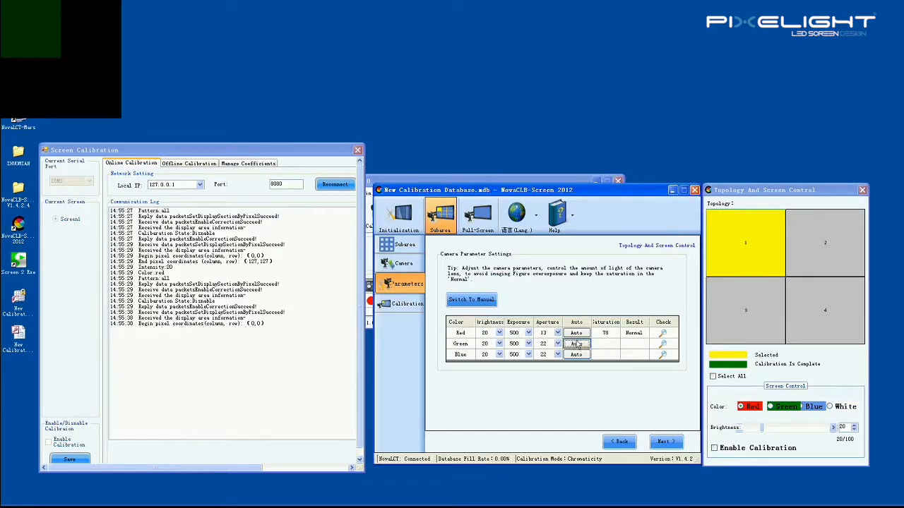
pyautogui.click(576, 345)
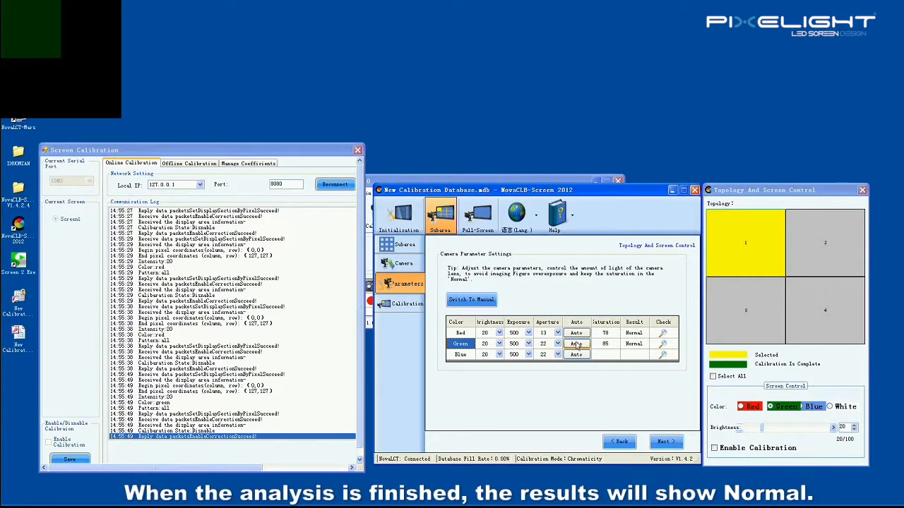
pyautogui.click(662, 355)
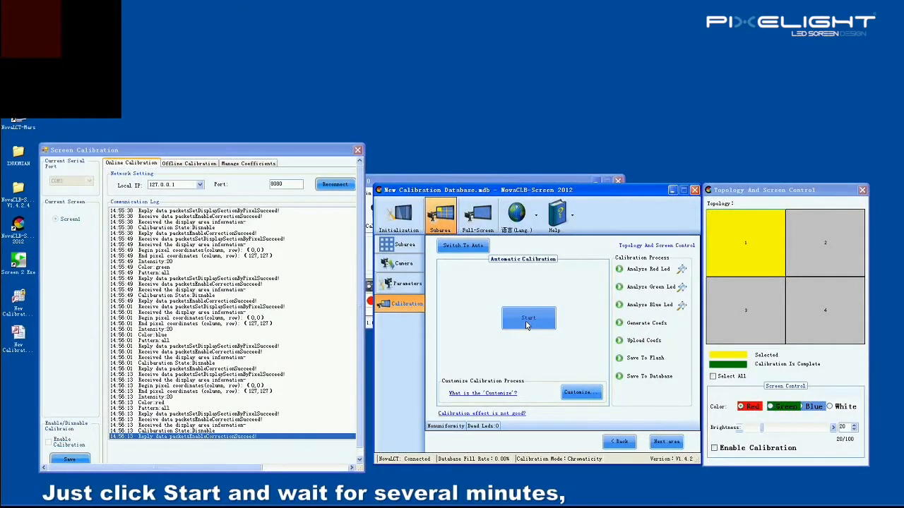
# Step: Calibrate the first partition automatically, then select and calibrate the next partition
pyautogui.click(528, 318)
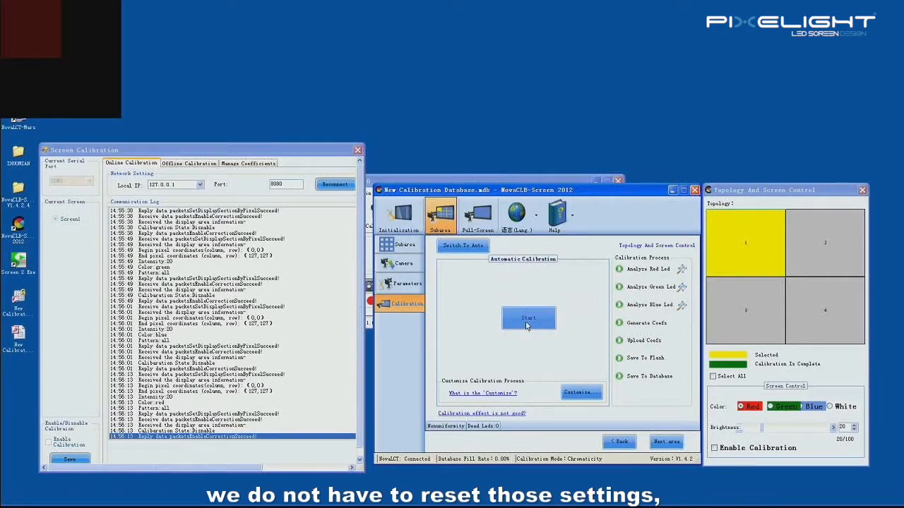
pyautogui.click(528, 318)
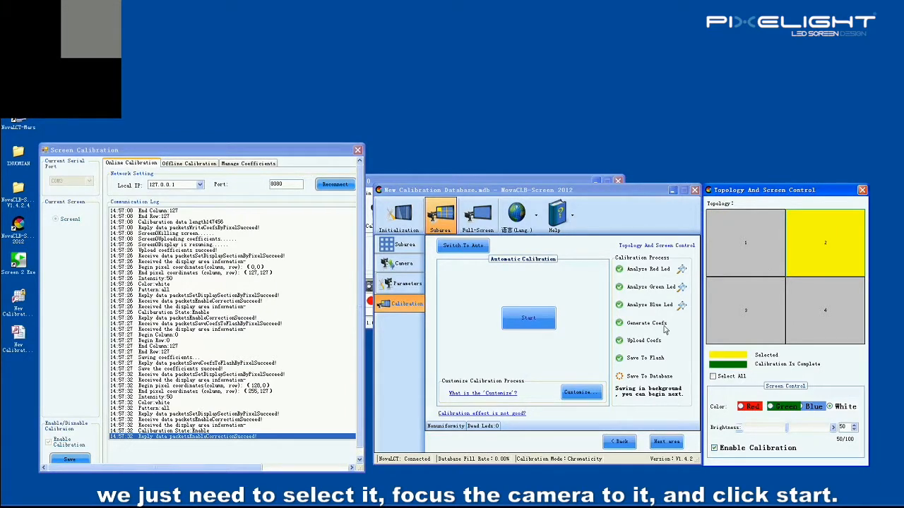
pyautogui.click(528, 317)
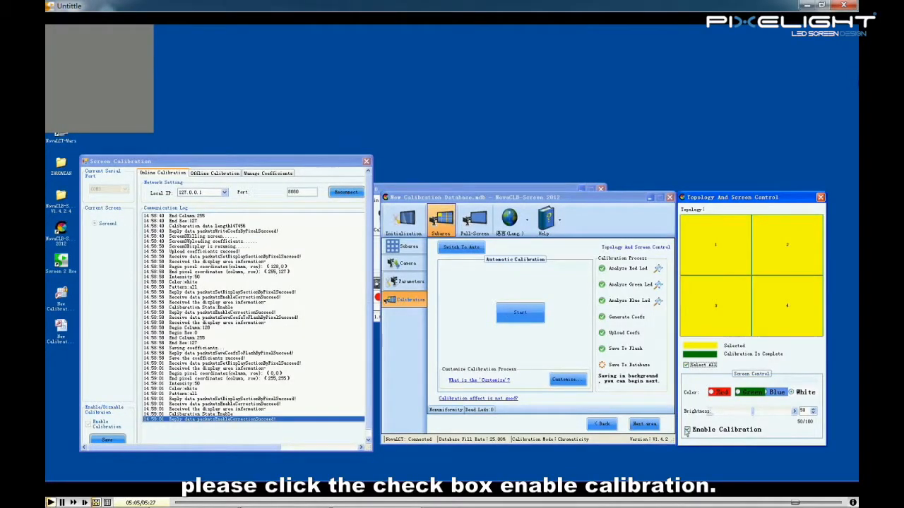
# Step: Show red and green test colours while toggling Enable Calibration to compare results
pyautogui.click(687, 429)
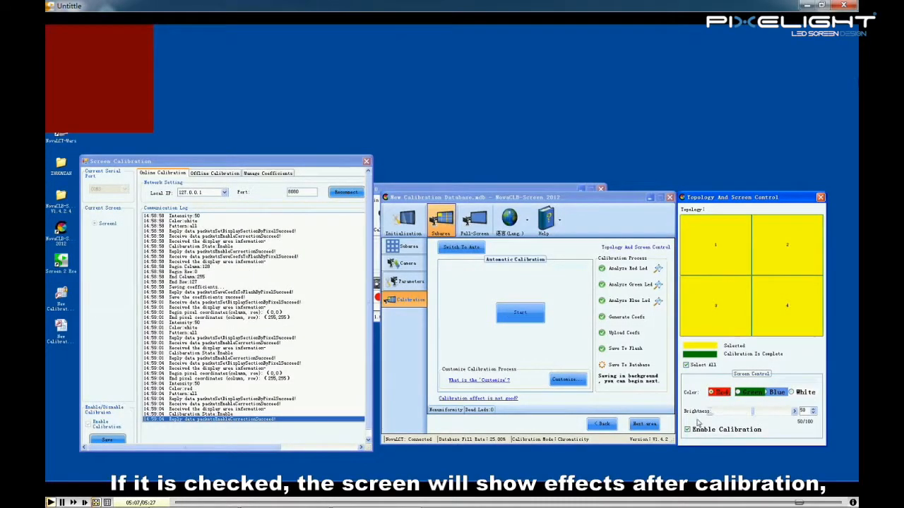
pyautogui.click(686, 430)
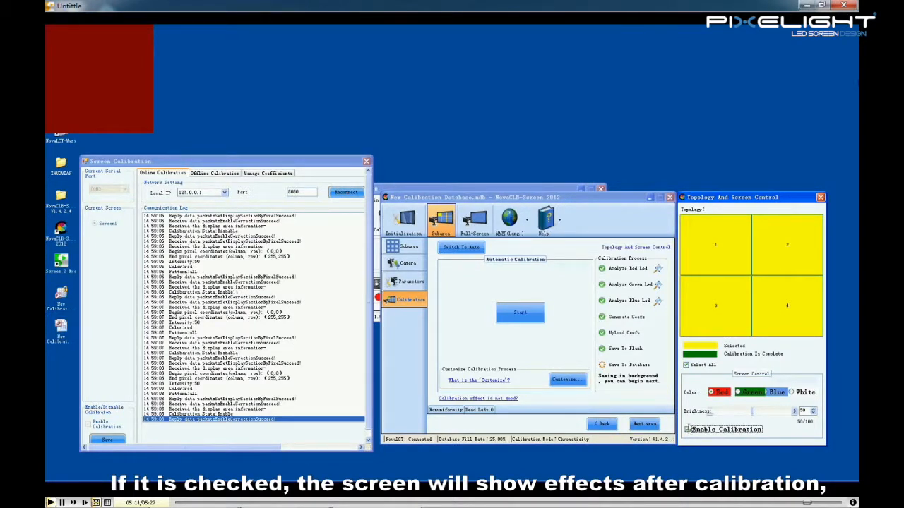
pyautogui.click(686, 429)
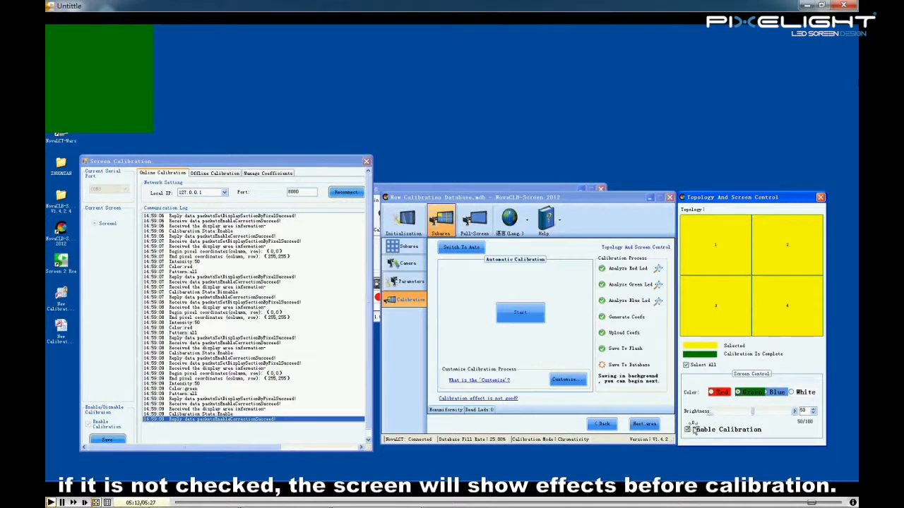